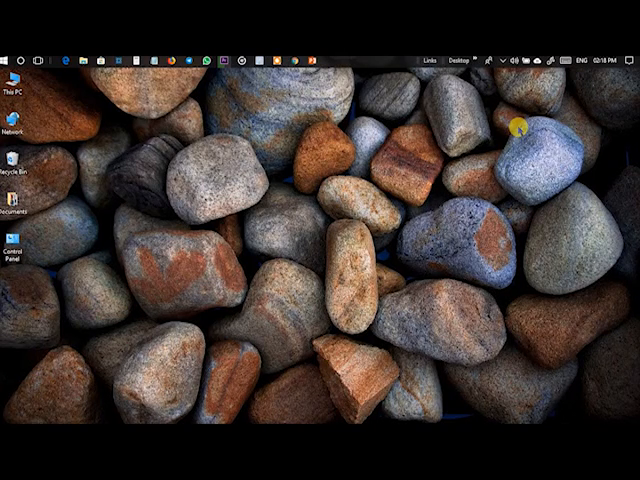
{"action": "mouse_move", "coordinate": [410, 170]}
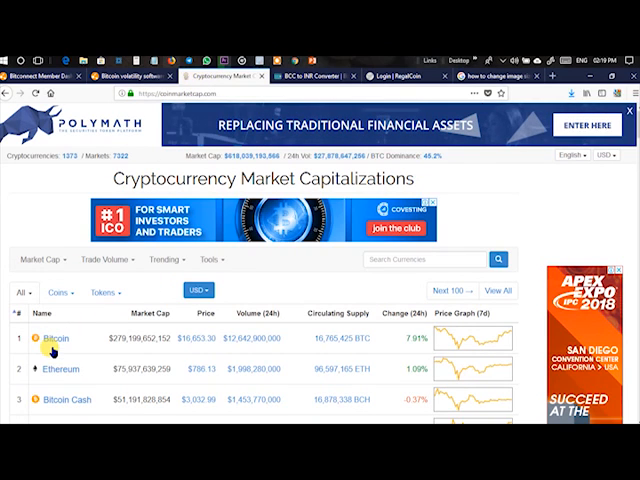
Step: Scroll through the CoinMarketCap ranking table of Bitcoin, Ethereum, Bitcoin Cash, Ripple and others
{"action": "scroll", "scroll_direction": "down", "scroll_amount": 3}
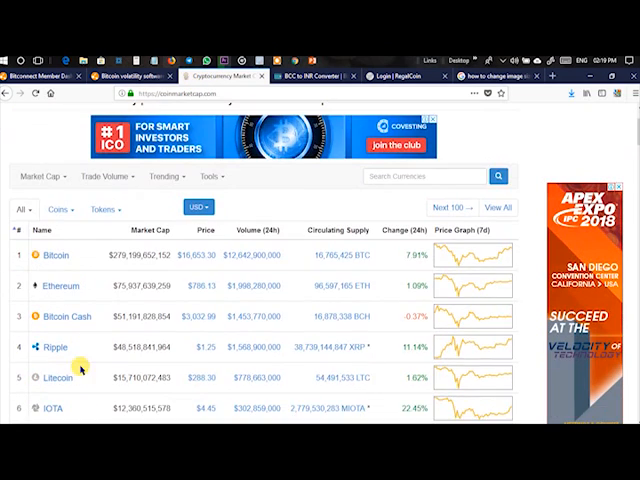
{"action": "scroll", "scroll_direction": "down", "scroll_amount": 3}
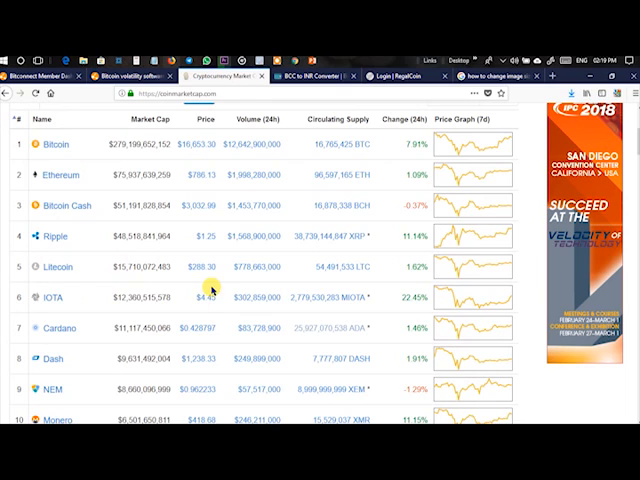
{"action": "scroll", "scroll_direction": "up", "scroll_amount": 3}
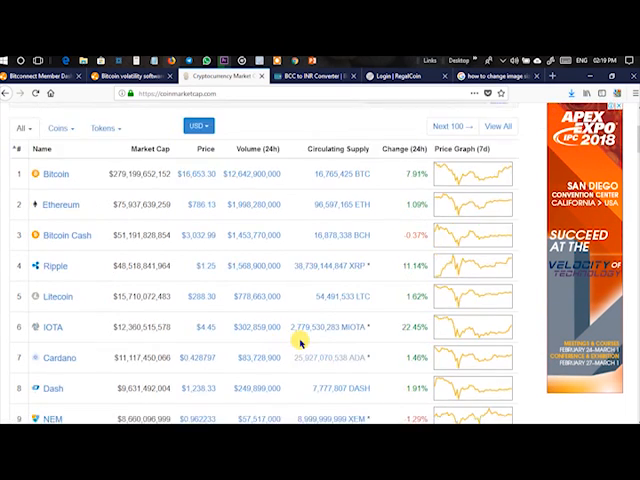
{"action": "scroll", "scroll_direction": "up", "scroll_amount": 3}
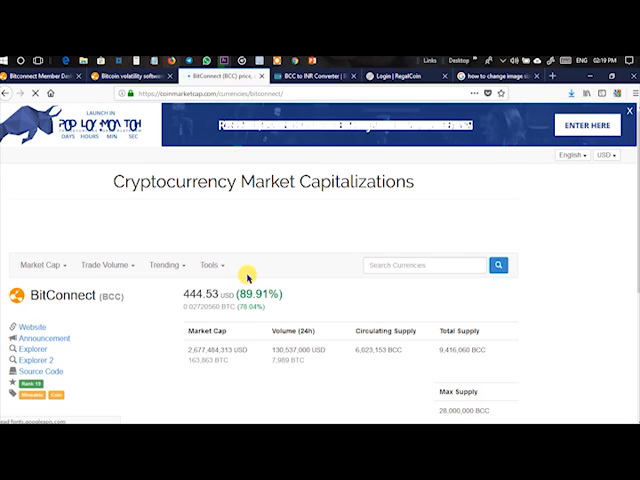
{"action": "mouse_move", "coordinate": [178, 292]}
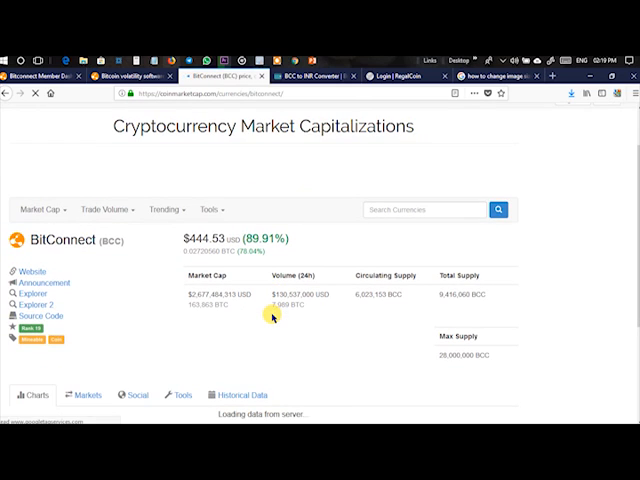
Step: Scroll down the BitConnect (BCC) page showing $444.53, up 89.91%
{"action": "scroll", "scroll_direction": "down", "scroll_amount": 3}
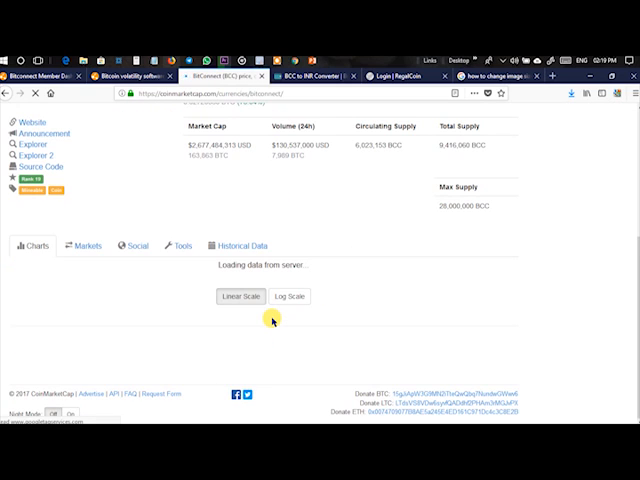
{"action": "mouse_move", "coordinate": [236, 328]}
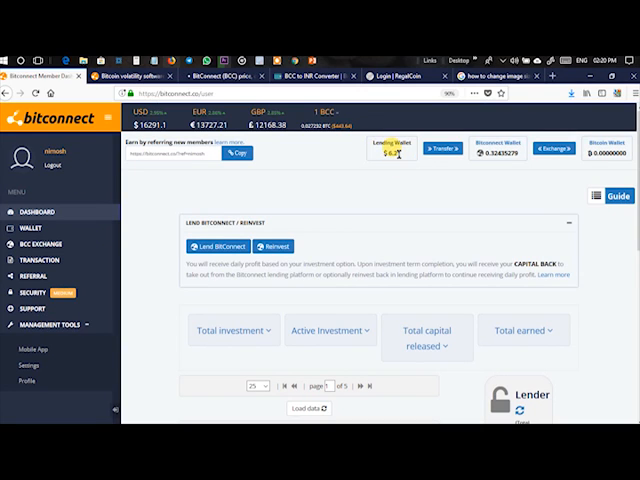
{"action": "mouse_move", "coordinate": [444, 148]}
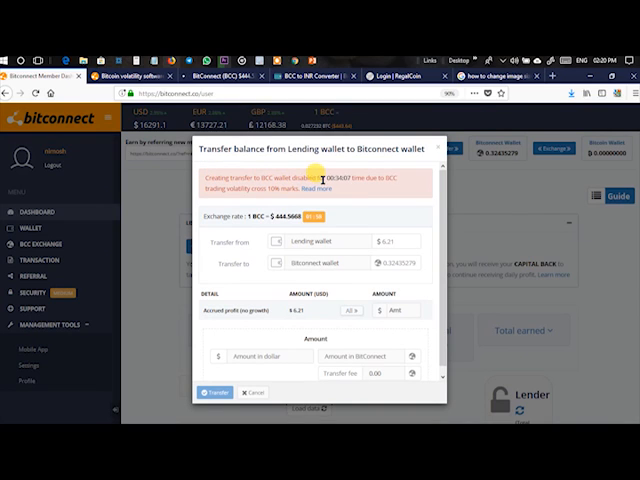
{"action": "mouse_move", "coordinate": [330, 244]}
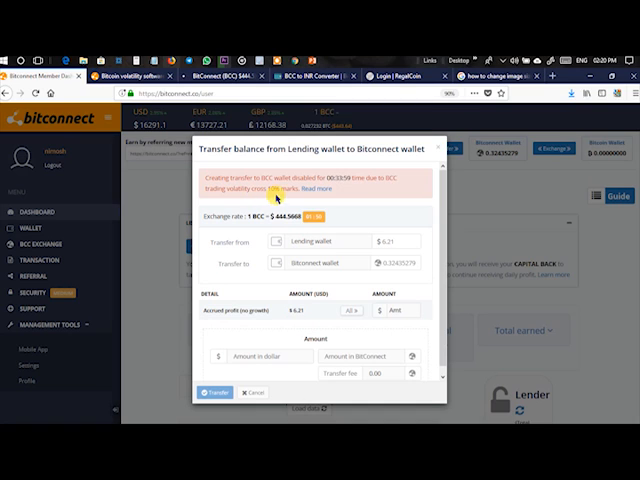
{"action": "mouse_move", "coordinate": [378, 188]}
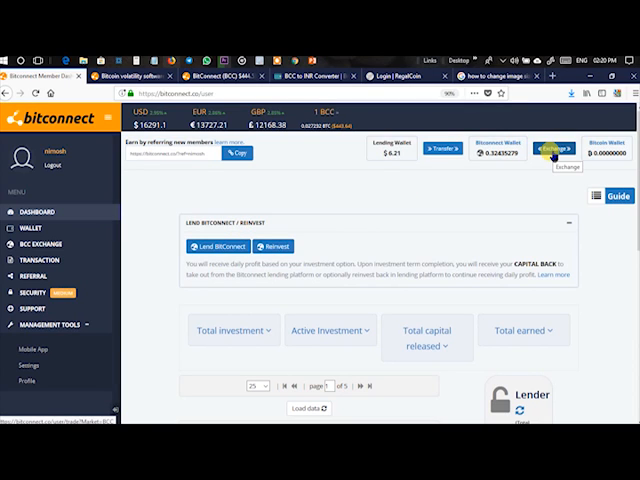
{"action": "mouse_move", "coordinate": [36, 244]}
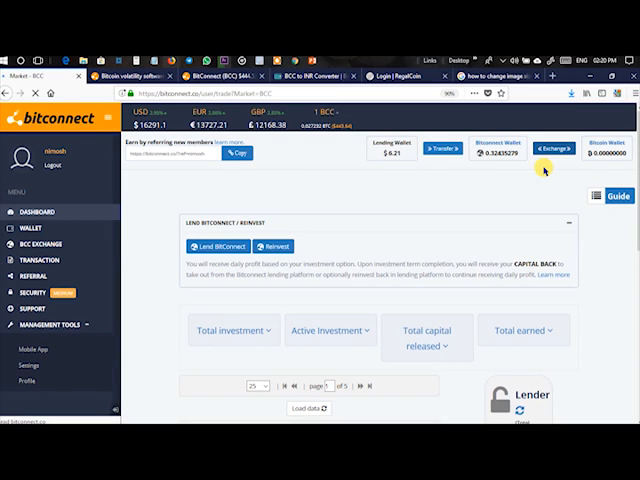
{"action": "mouse_move", "coordinate": [444, 176]}
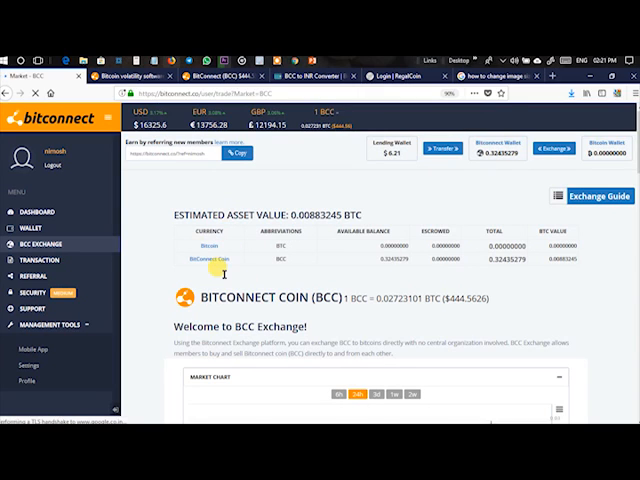
{"action": "mouse_move", "coordinate": [312, 228]}
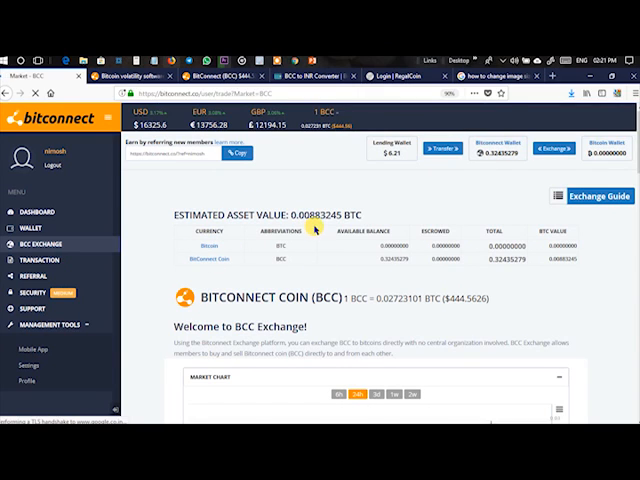
{"action": "mouse_move", "coordinate": [484, 298]}
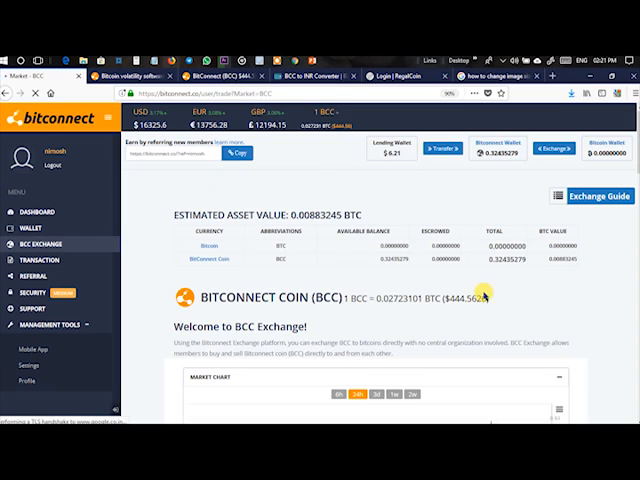
{"action": "mouse_move", "coordinate": [488, 252]}
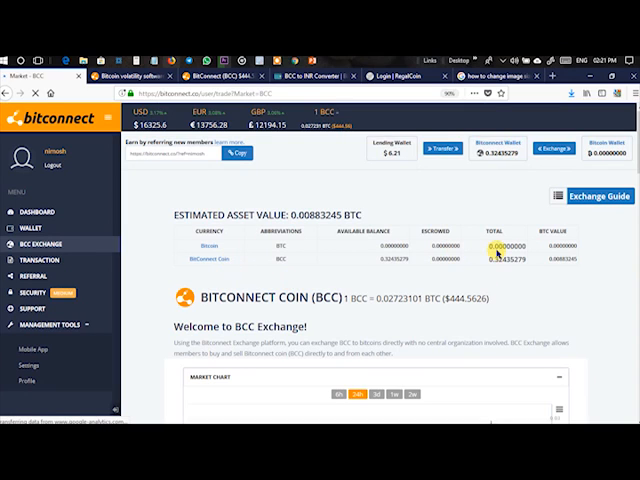
{"action": "mouse_move", "coordinate": [564, 258]}
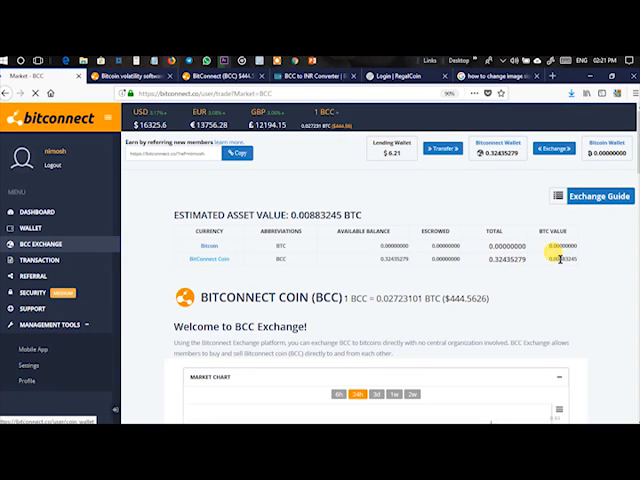
{"action": "mouse_move", "coordinate": [532, 296]}
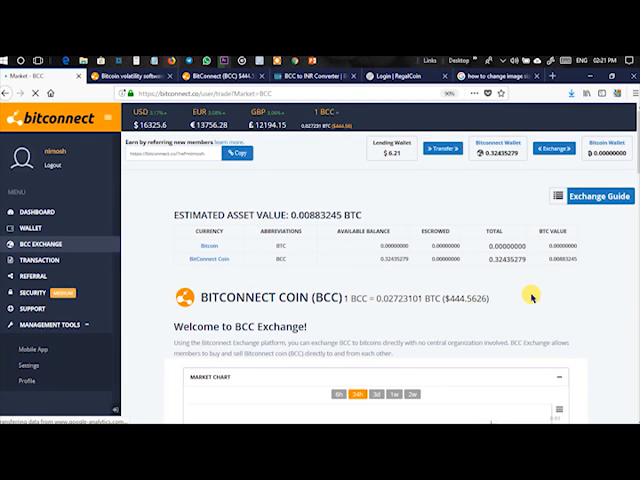
Step: Submit the BCC sell order for the balance and confirm it in the Confirm Sell dialog
{"action": "scroll", "scroll_direction": "down", "scroll_amount": 3}
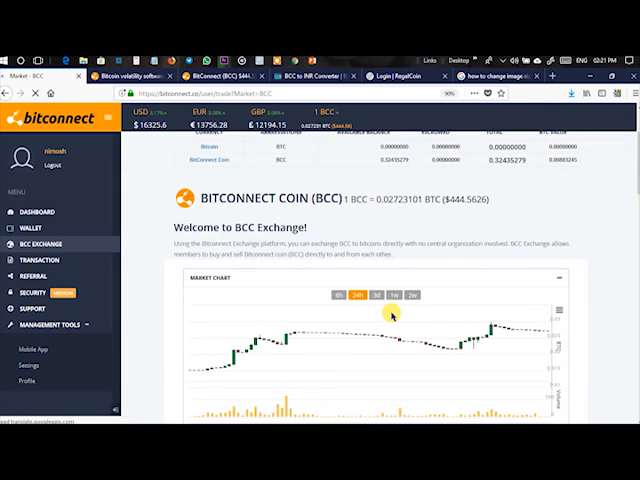
{"action": "scroll", "scroll_direction": "down", "scroll_amount": 3}
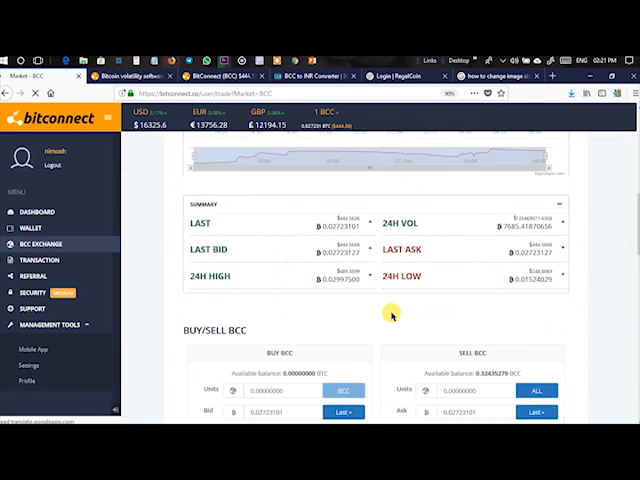
{"action": "scroll", "scroll_direction": "down", "scroll_amount": 3}
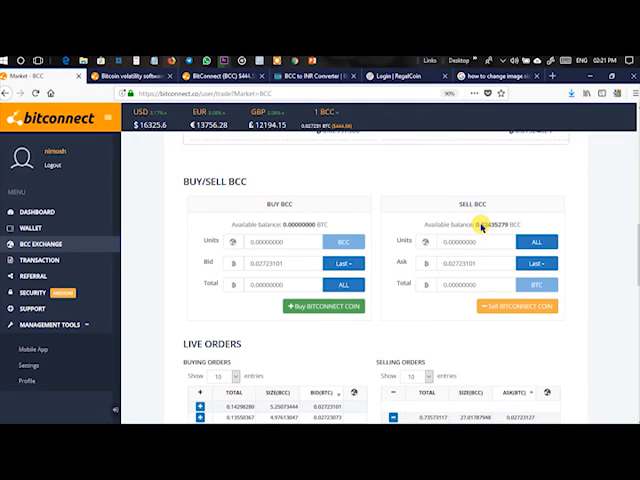
{"action": "mouse_move", "coordinate": [398, 290]}
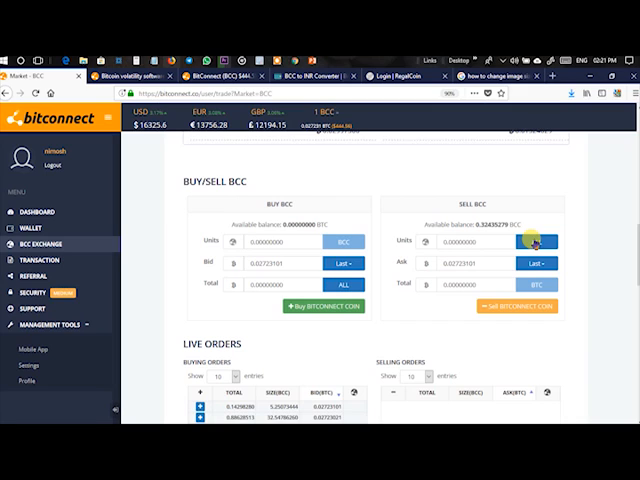
{"action": "left_click", "coordinate": [538, 240]}
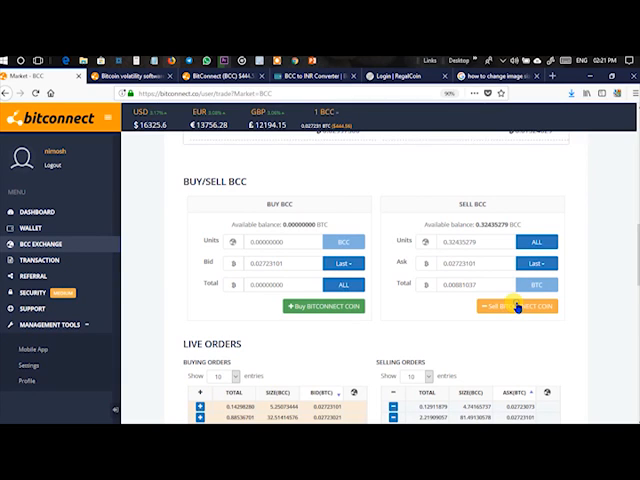
{"action": "mouse_move", "coordinate": [328, 218]}
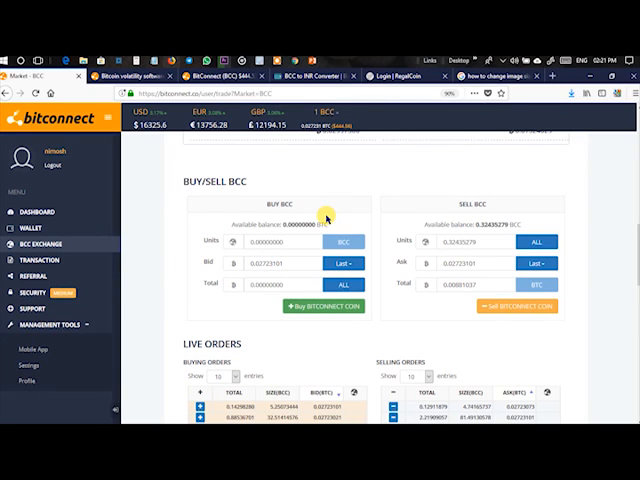
{"action": "left_click", "coordinate": [516, 306]}
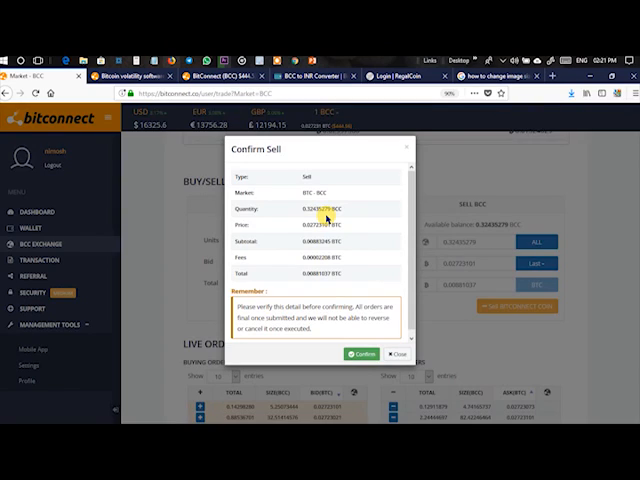
{"action": "mouse_move", "coordinate": [308, 312]}
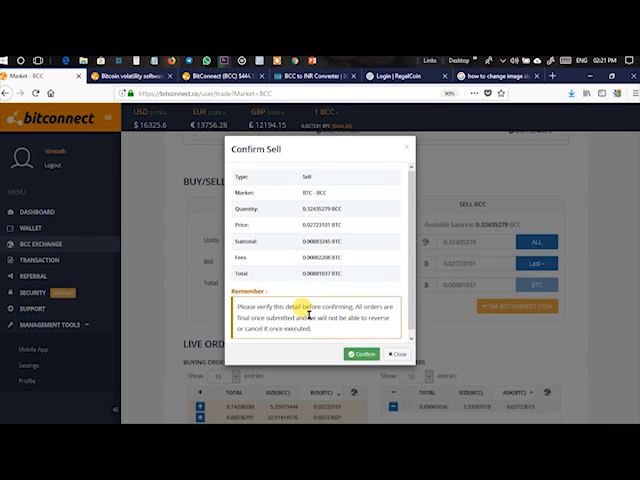
{"action": "mouse_move", "coordinate": [290, 268]}
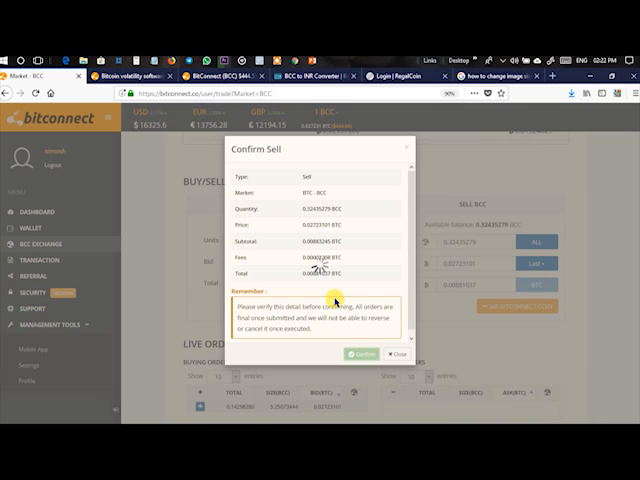
{"action": "left_click", "coordinate": [362, 352]}
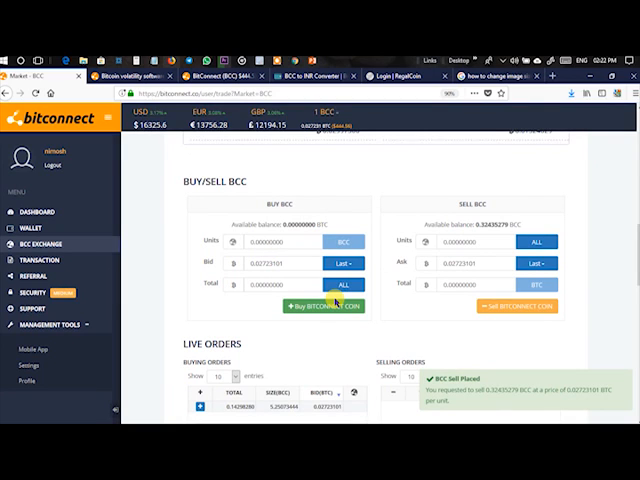
{"action": "scroll", "scroll_direction": "down", "scroll_amount": 3}
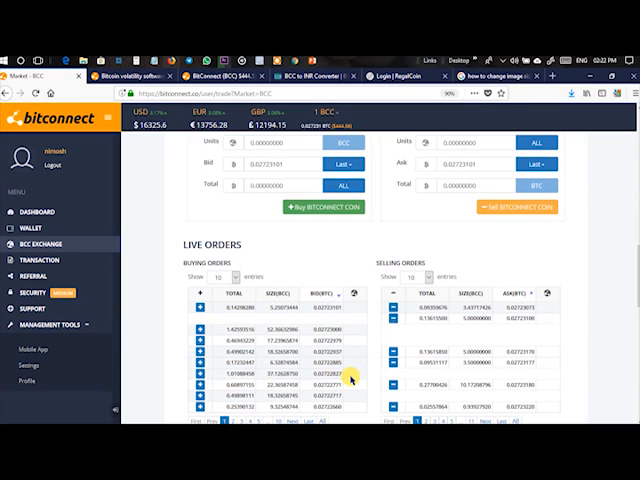
{"action": "scroll", "scroll_direction": "up", "scroll_amount": 3}
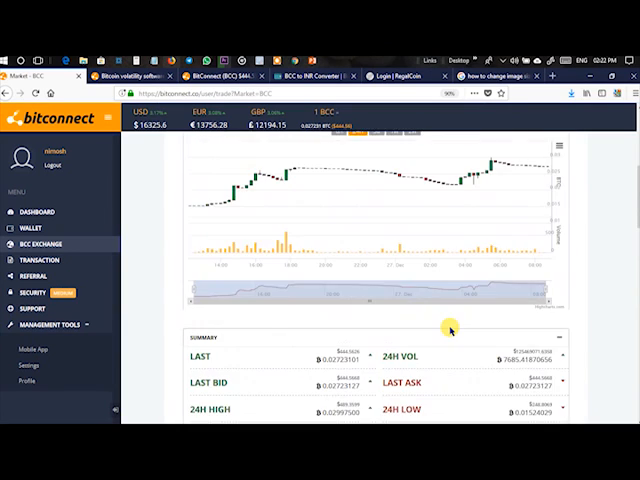
{"action": "scroll", "scroll_direction": "up", "scroll_amount": 3}
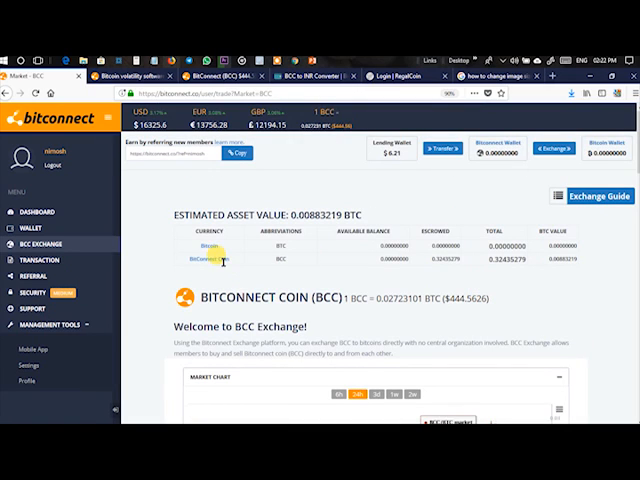
{"action": "mouse_move", "coordinate": [502, 258]}
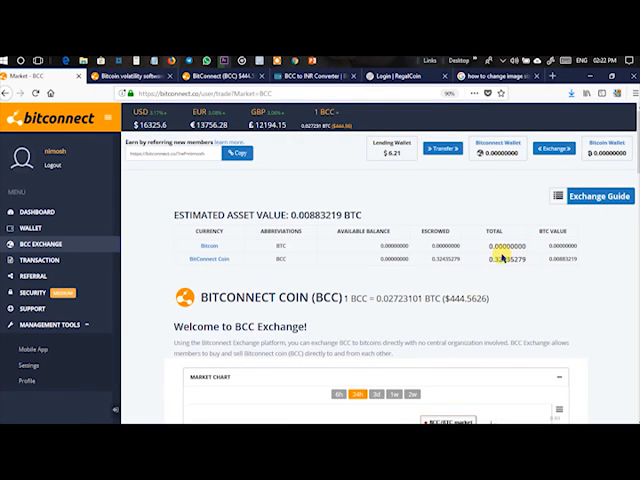
{"action": "mouse_move", "coordinate": [452, 276]}
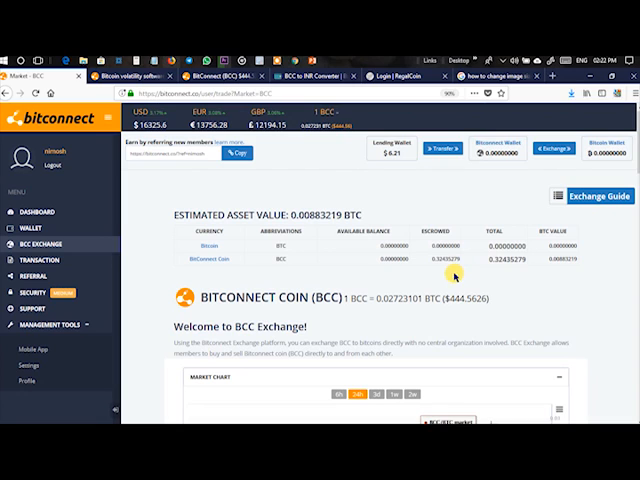
{"action": "mouse_move", "coordinate": [392, 272]}
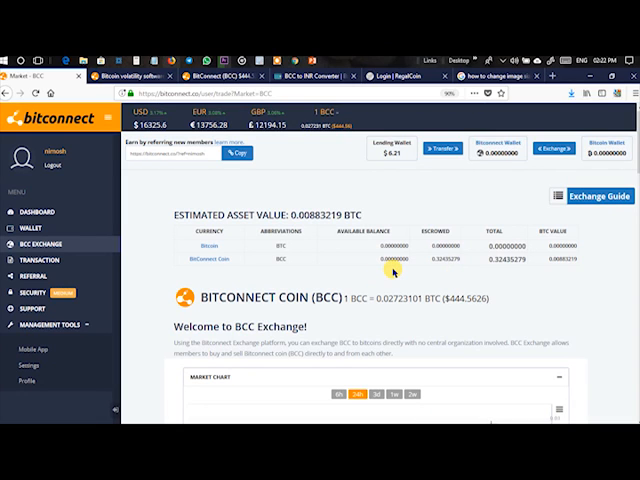
{"action": "scroll", "scroll_direction": "down", "scroll_amount": 3}
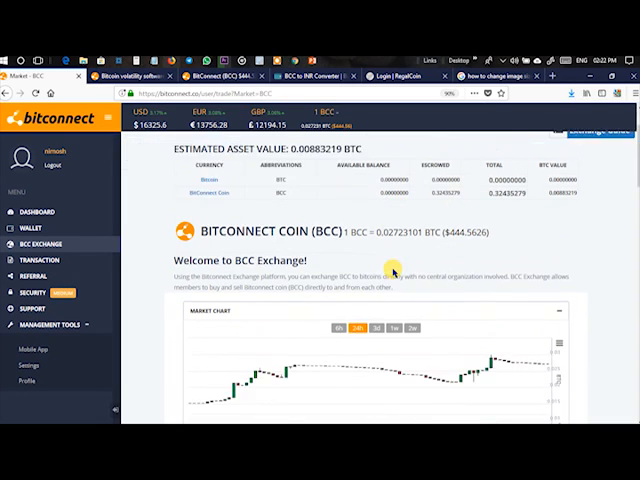
{"action": "scroll", "scroll_direction": "down", "scroll_amount": 3}
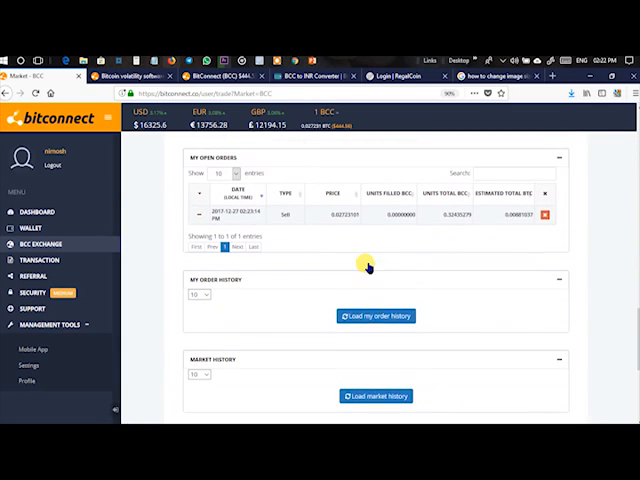
{"action": "scroll", "scroll_direction": "up", "scroll_amount": 3}
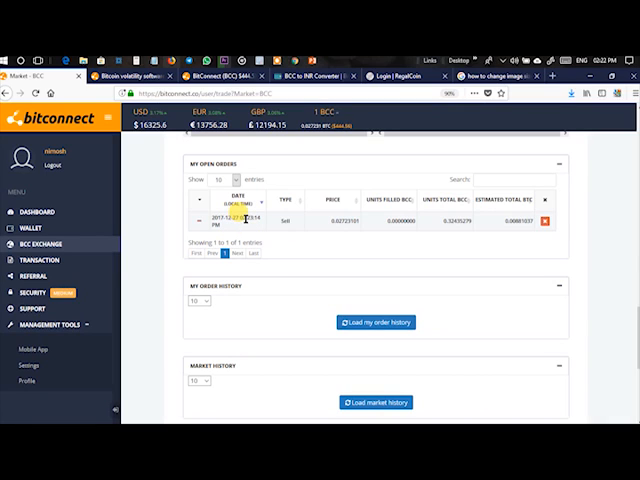
{"action": "mouse_move", "coordinate": [296, 230]}
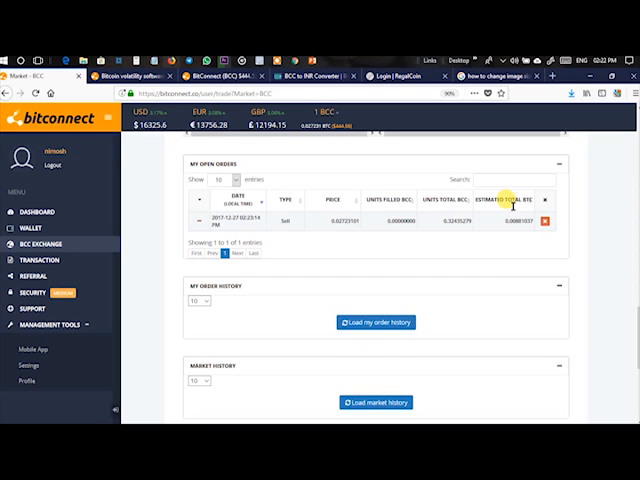
{"action": "mouse_move", "coordinate": [510, 228]}
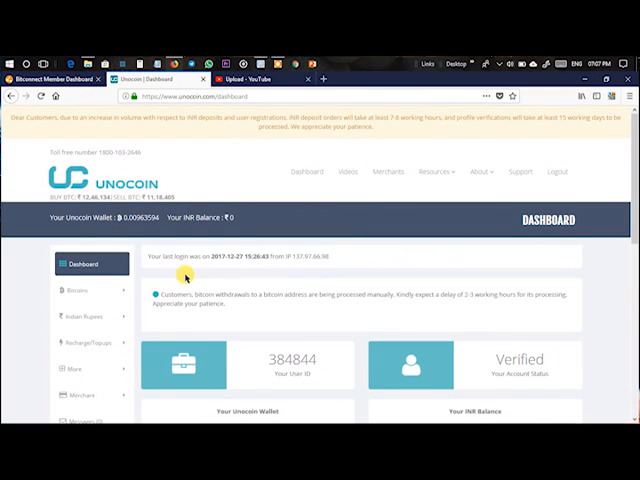
{"action": "mouse_move", "coordinate": [96, 204]}
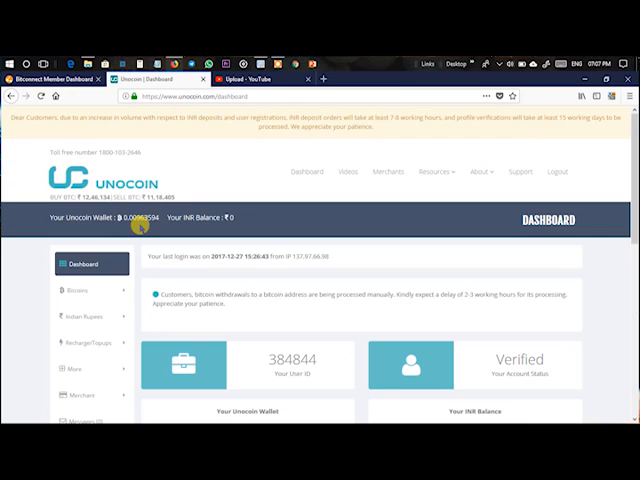
{"action": "mouse_move", "coordinate": [136, 220]}
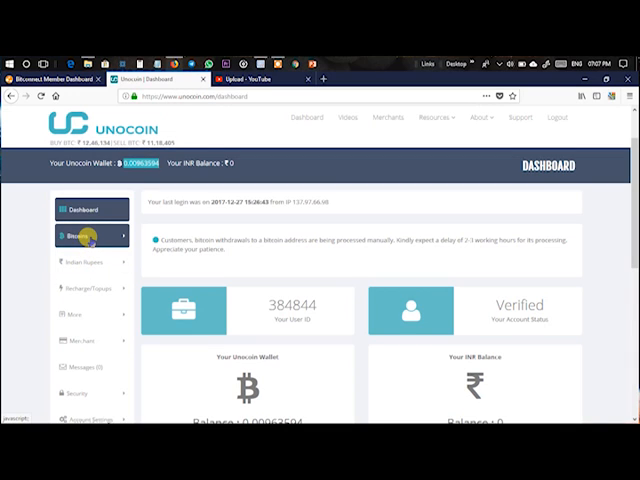
Step: Fill the Unocoin sell form with a small BTC amount, reusing the earlier sale's amount, paying to Bank Account
{"action": "left_click", "coordinate": [88, 236]}
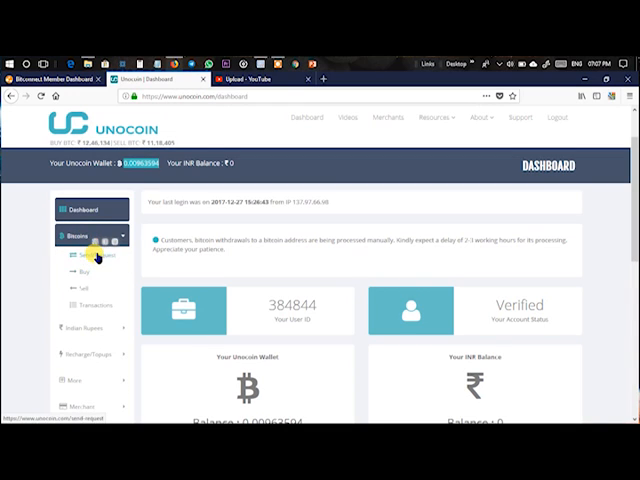
{"action": "mouse_move", "coordinate": [90, 322]}
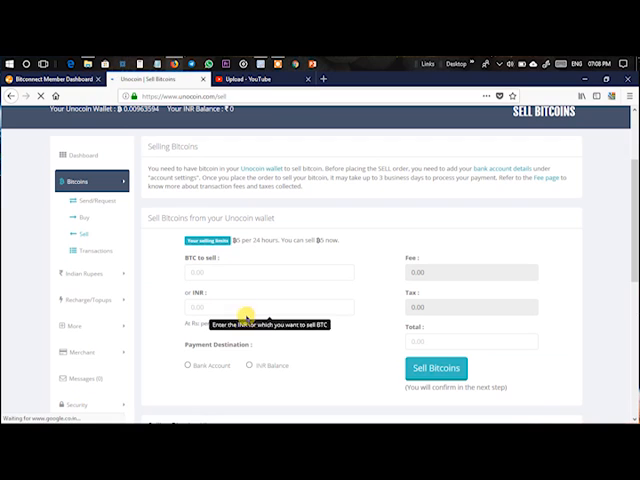
{"action": "scroll", "scroll_direction": "up", "scroll_amount": 3}
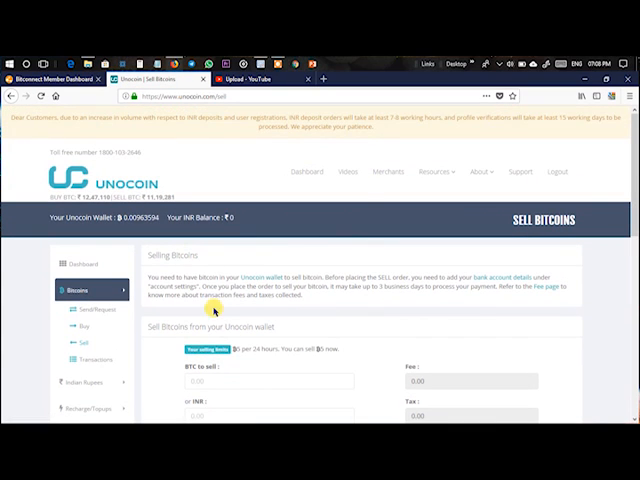
{"action": "left_click", "coordinate": [268, 326]}
{"action": "type", "text": "0.00963594"}
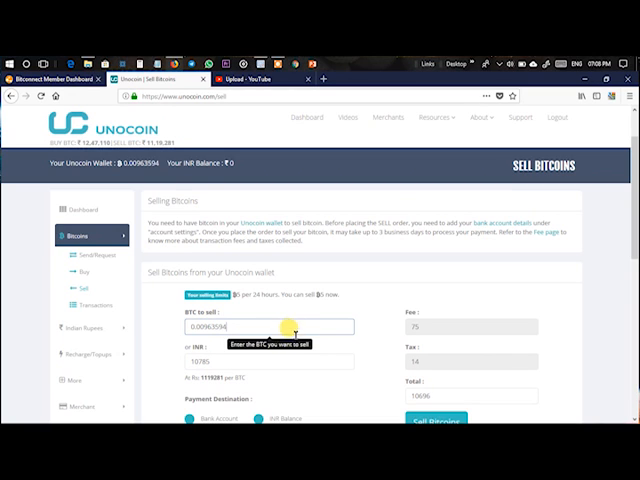
{"action": "scroll", "scroll_direction": "down", "scroll_amount": 3}
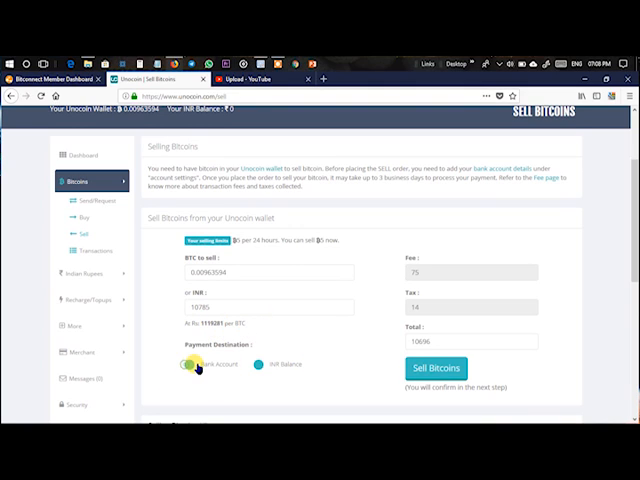
{"action": "scroll", "scroll_direction": "down", "scroll_amount": 3}
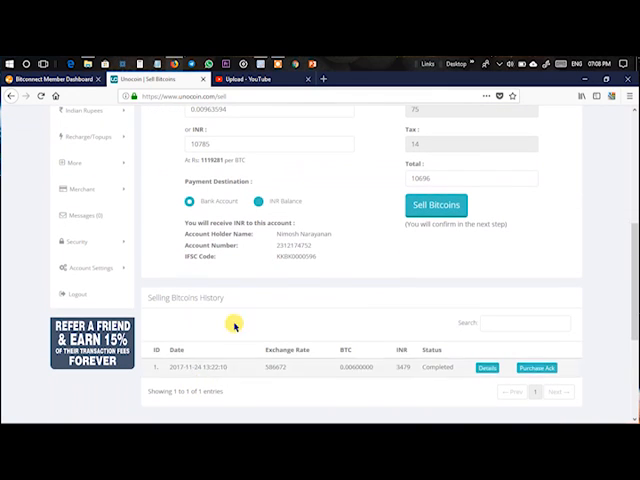
{"action": "mouse_move", "coordinate": [322, 258]}
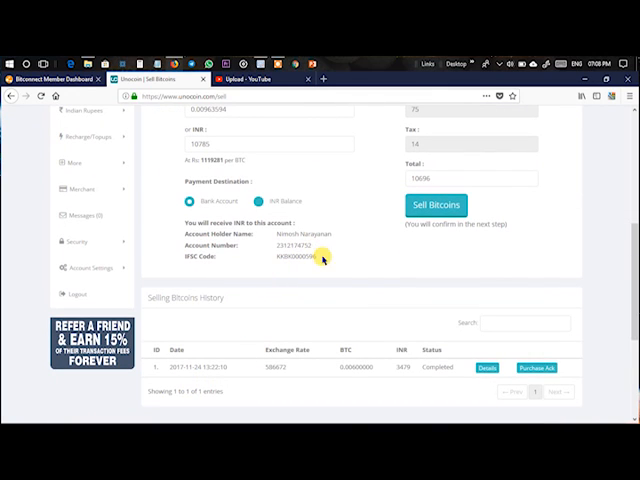
{"action": "mouse_move", "coordinate": [350, 256]}
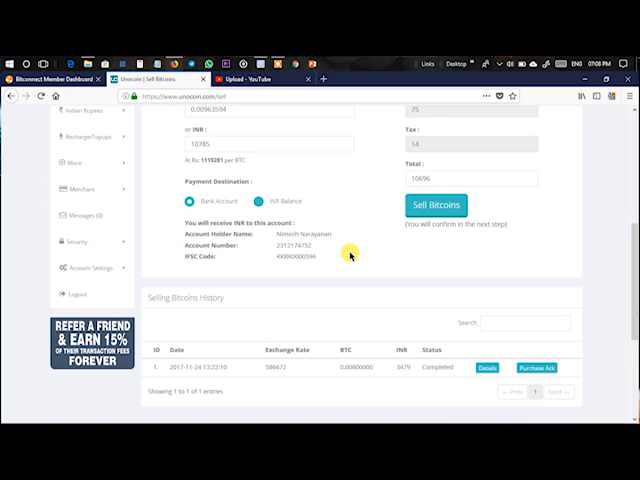
{"action": "mouse_move", "coordinate": [268, 276]}
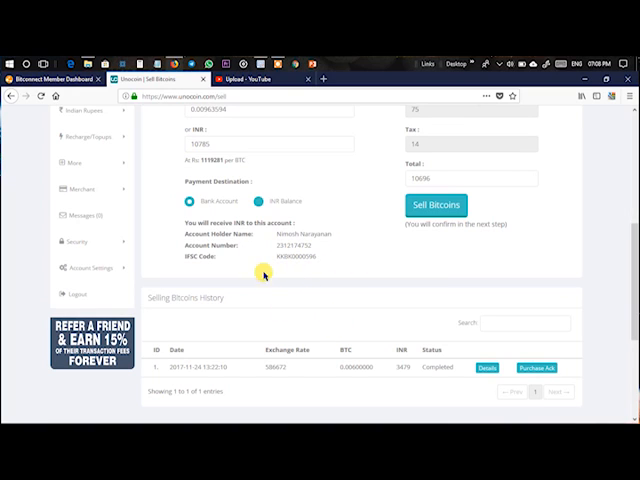
{"action": "mouse_move", "coordinate": [326, 244]}
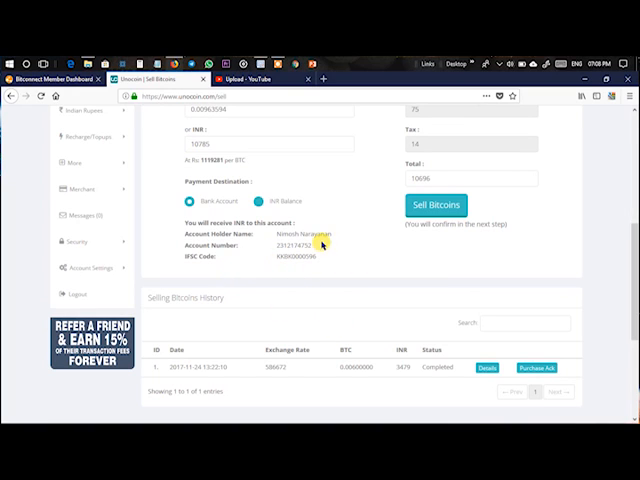
{"action": "mouse_move", "coordinate": [360, 380]}
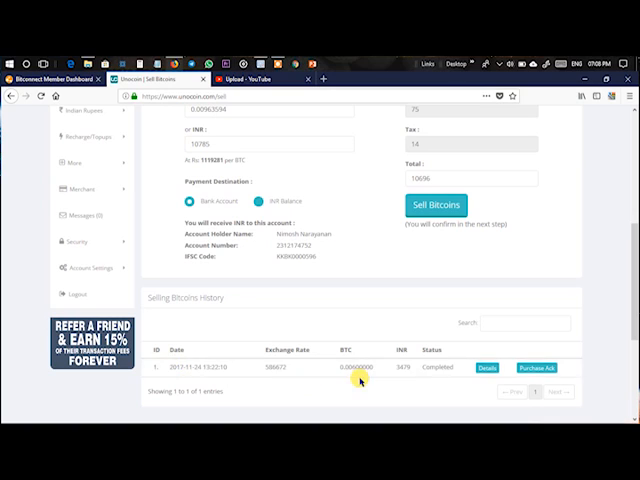
{"action": "double_click", "coordinate": [350, 372]}
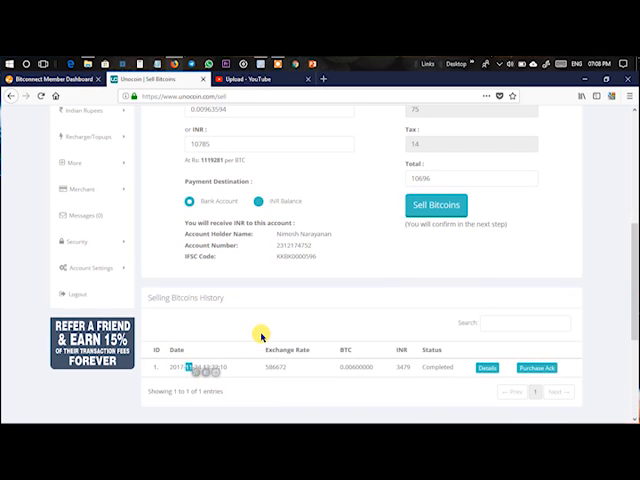
{"action": "scroll", "scroll_direction": "up", "scroll_amount": 3}
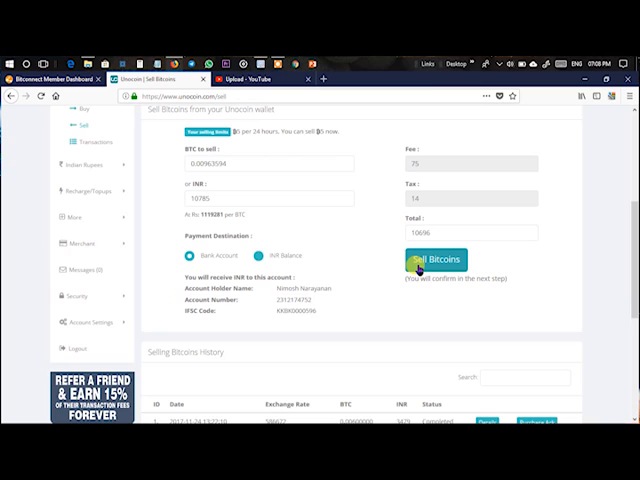
{"action": "mouse_move", "coordinate": [398, 356]}
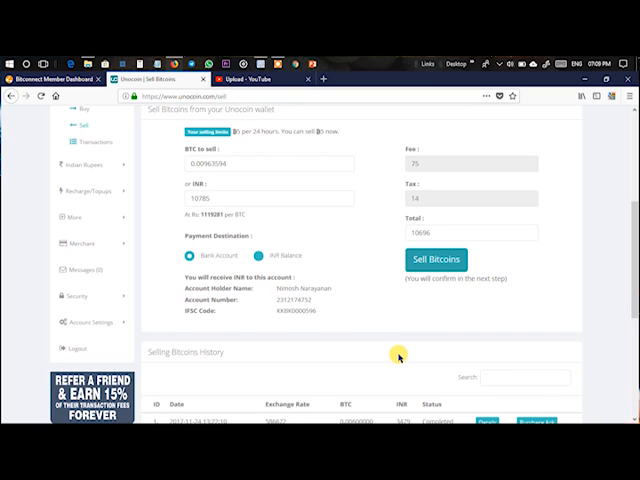
Step: Sell the bitcoins, answer Yes in the Sell BTC dialog and acknowledge the success message
{"action": "left_click", "coordinate": [438, 260]}
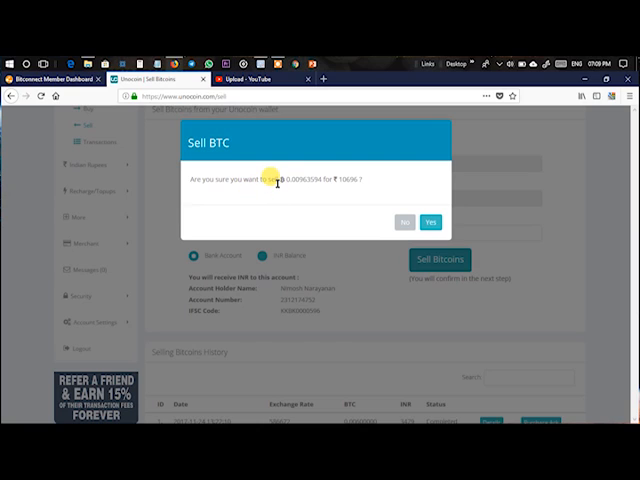
{"action": "mouse_move", "coordinate": [324, 180]}
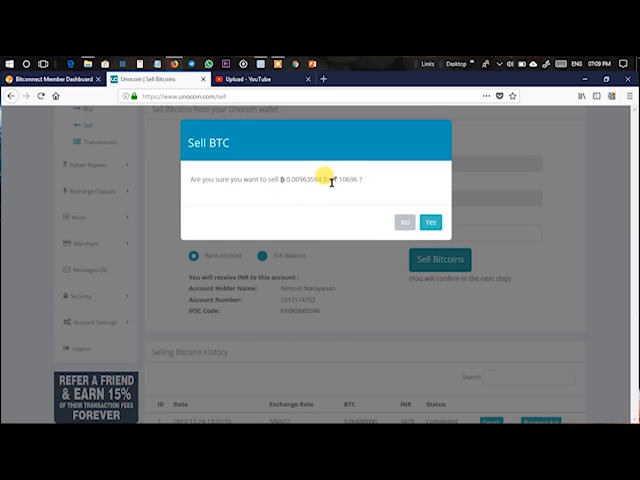
{"action": "left_click", "coordinate": [428, 220]}
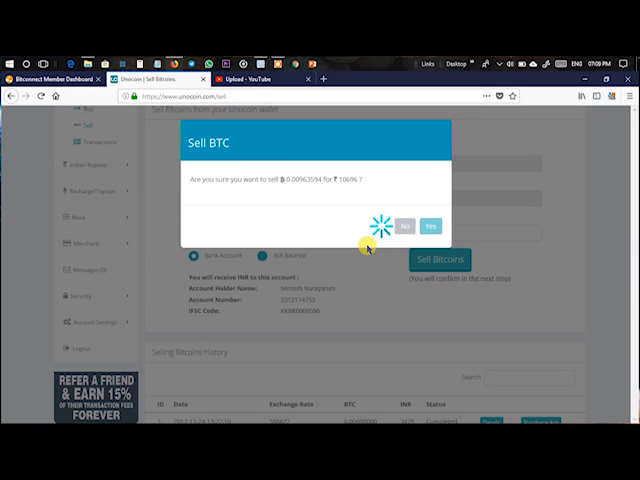
{"action": "left_click", "coordinate": [428, 222]}
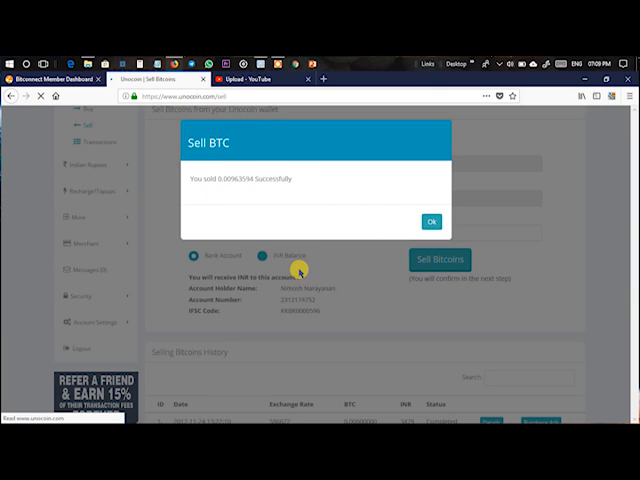
{"action": "left_click", "coordinate": [430, 220]}
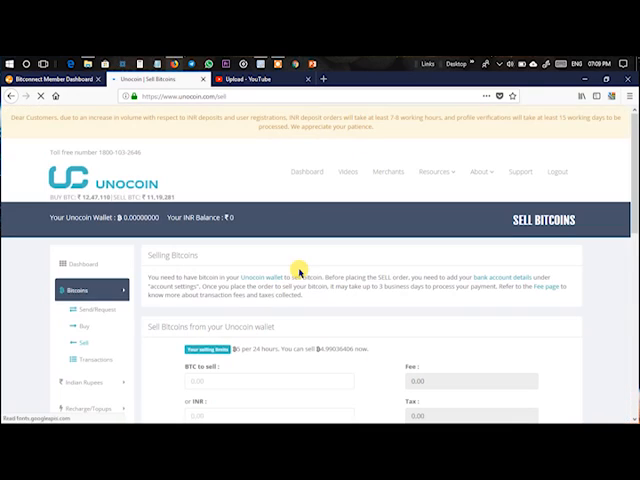
{"action": "mouse_move", "coordinate": [244, 290]}
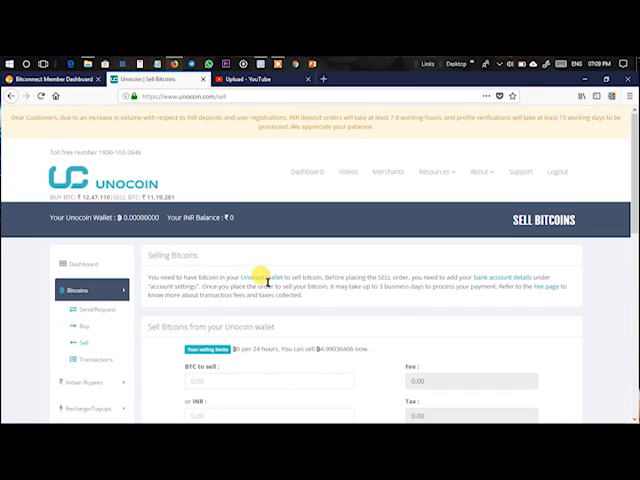
{"action": "mouse_move", "coordinate": [416, 296]}
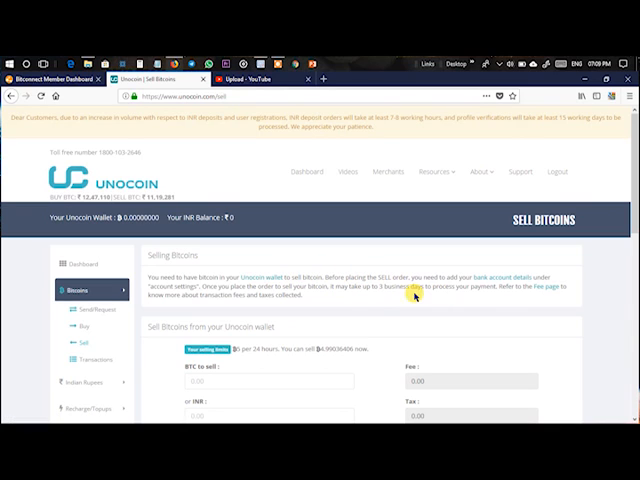
{"action": "mouse_move", "coordinate": [468, 296]}
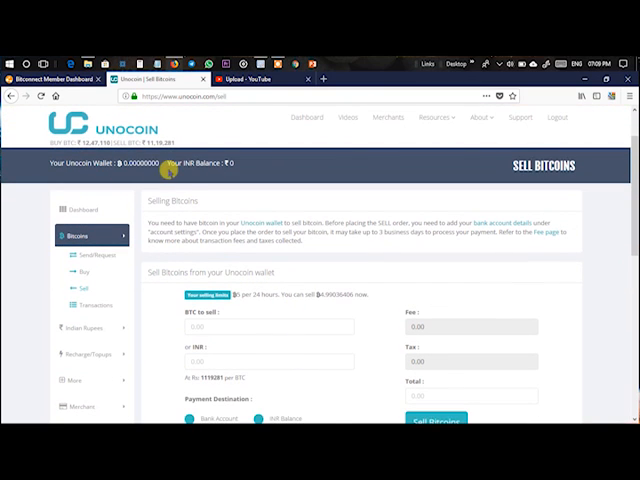
{"action": "mouse_move", "coordinate": [292, 360]}
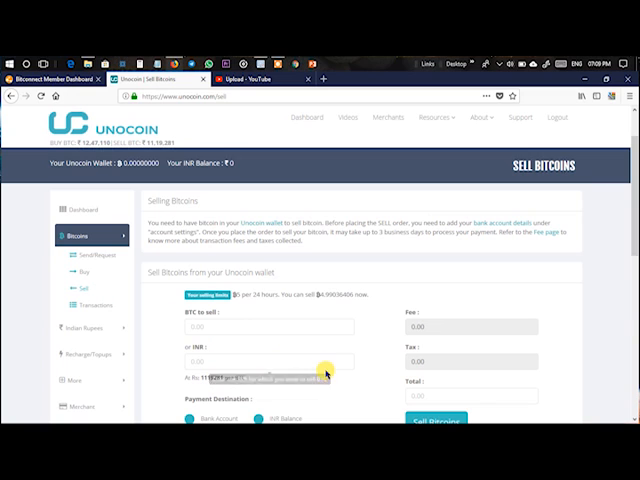
Step: Scroll to Selling Bitcoins History showing the new Pending sale above the Completed one
{"action": "scroll", "scroll_direction": "down", "scroll_amount": 3}
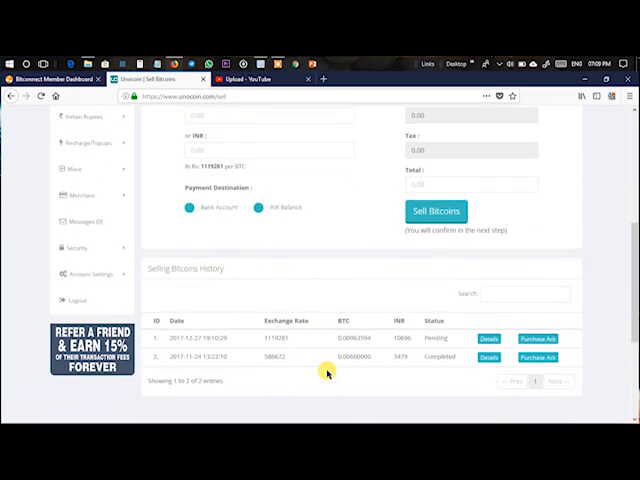
{"action": "scroll", "scroll_direction": "down", "scroll_amount": 3}
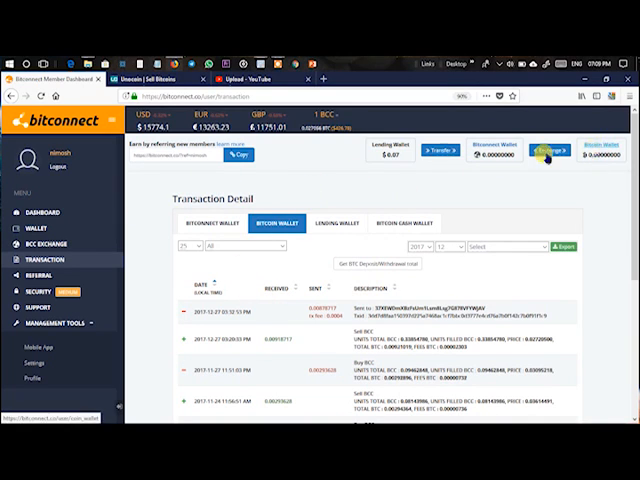
{"action": "mouse_move", "coordinate": [284, 348]}
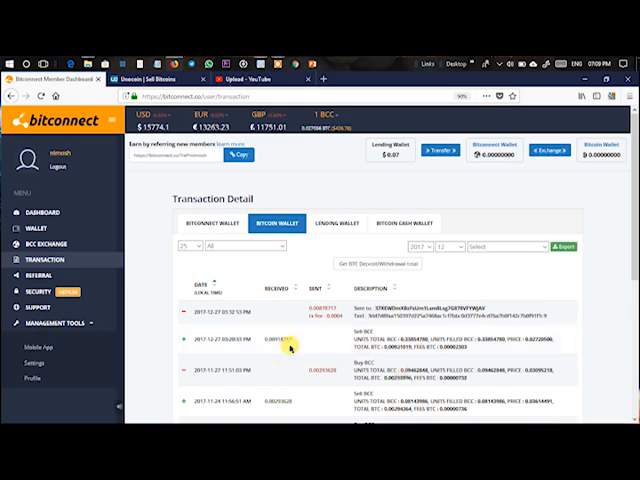
{"action": "mouse_move", "coordinate": [588, 192]}
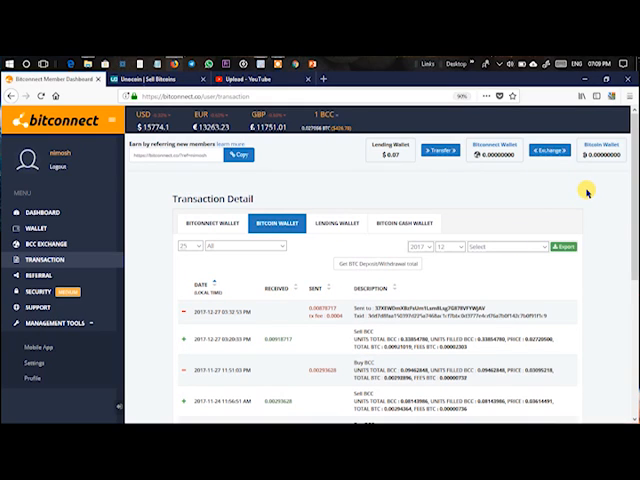
{"action": "mouse_move", "coordinate": [484, 194]}
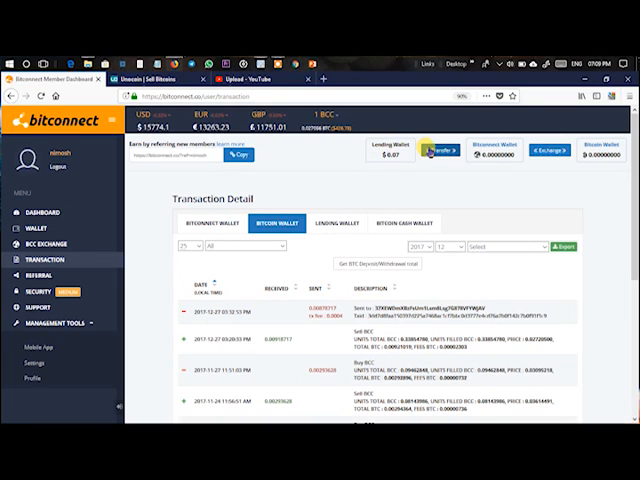
{"action": "mouse_move", "coordinate": [492, 152]}
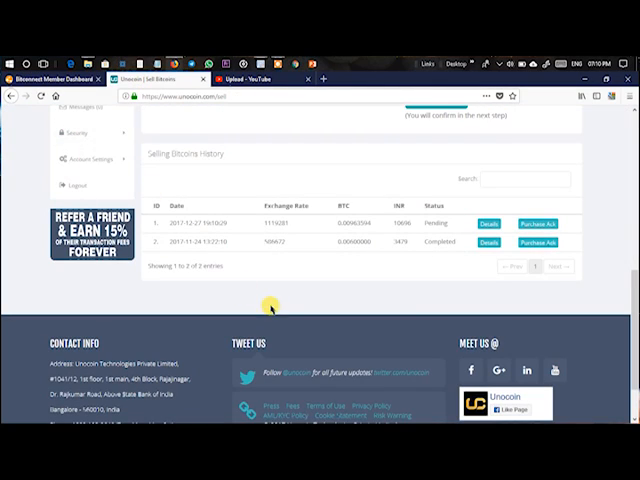
Step: Choose Bank Account as the sell form's payment destination, revealing holder, number and IFSC details
{"action": "scroll", "scroll_direction": "up", "scroll_amount": 3}
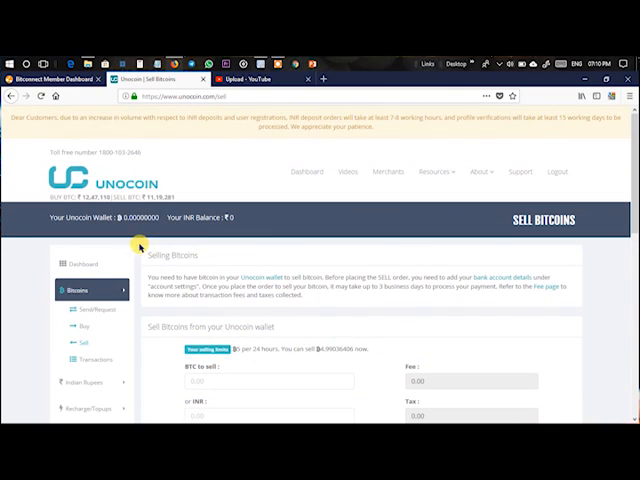
{"action": "scroll", "scroll_direction": "down", "scroll_amount": 3}
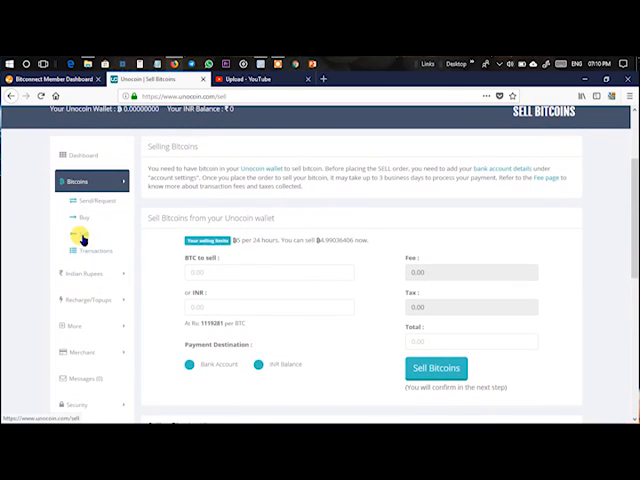
{"action": "scroll", "scroll_direction": "down", "scroll_amount": 3}
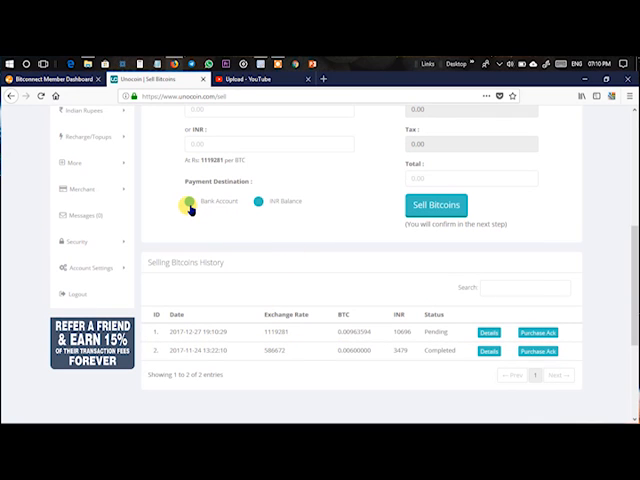
{"action": "left_click", "coordinate": [206, 200]}
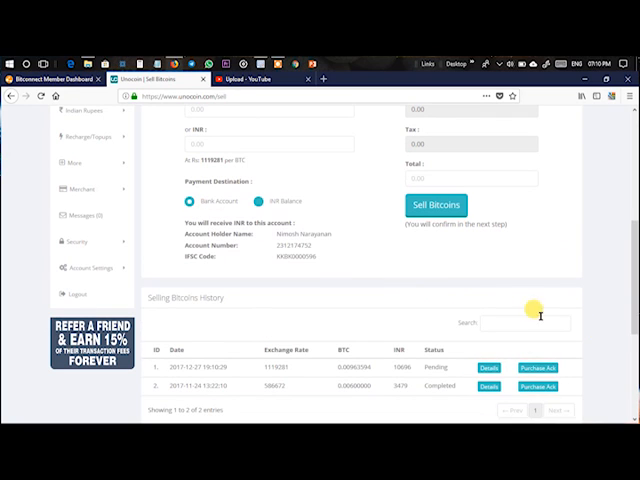
{"action": "mouse_move", "coordinate": [512, 288]}
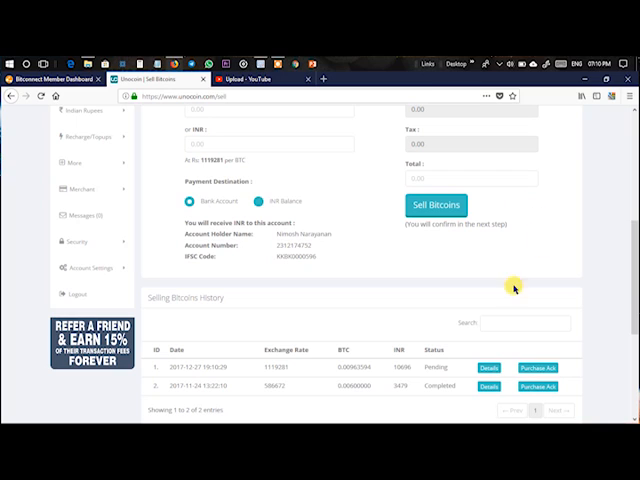
{"action": "scroll", "scroll_direction": "up", "scroll_amount": 3}
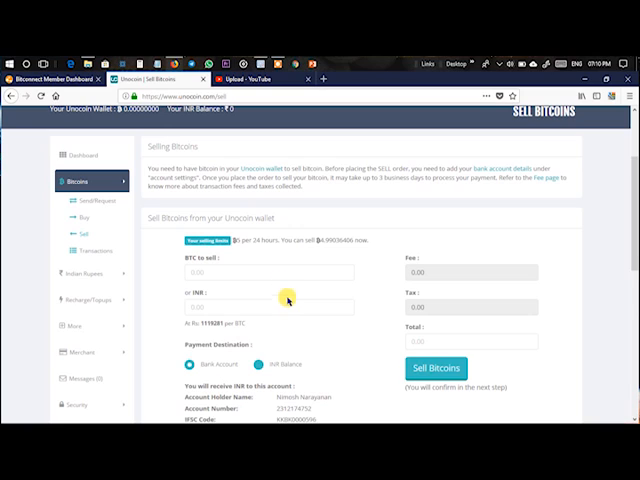
{"action": "mouse_move", "coordinate": [312, 328]}
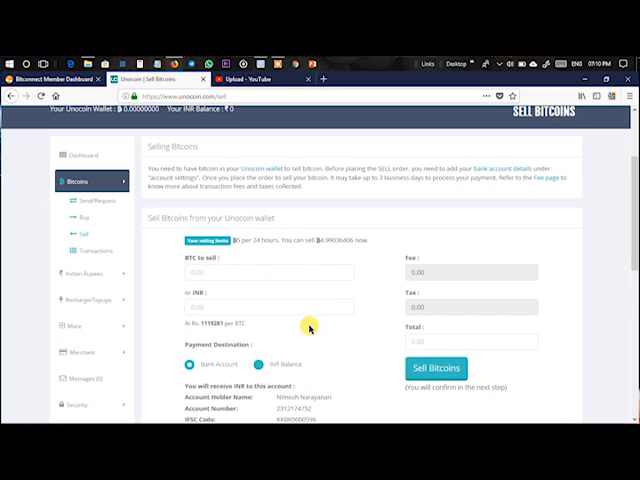